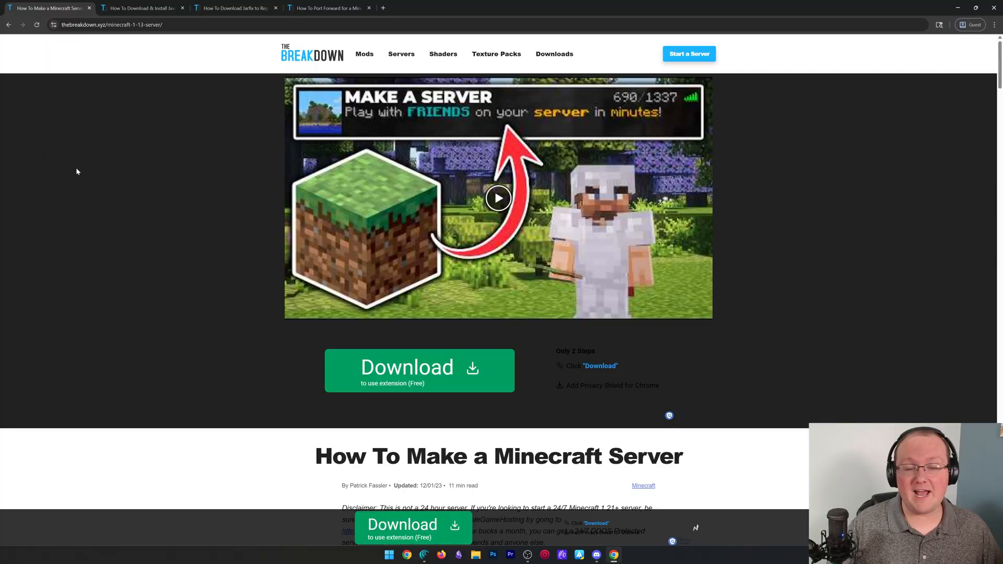
mouse_move(51, 173)
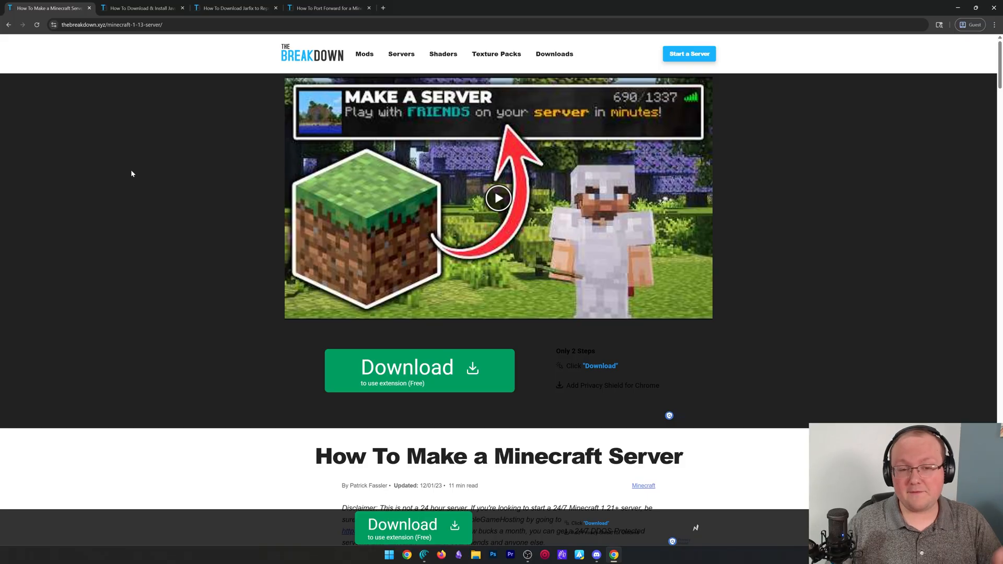
Scroll the server guide past Choosing Your Server Software to the Forge and Fabric sections
scroll("down", 3)
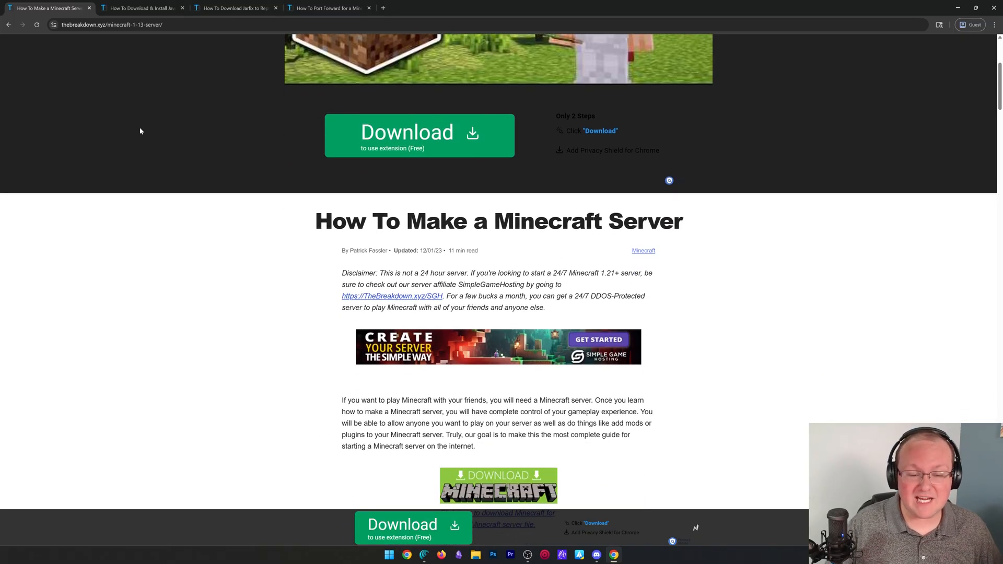
scroll("down", 3)
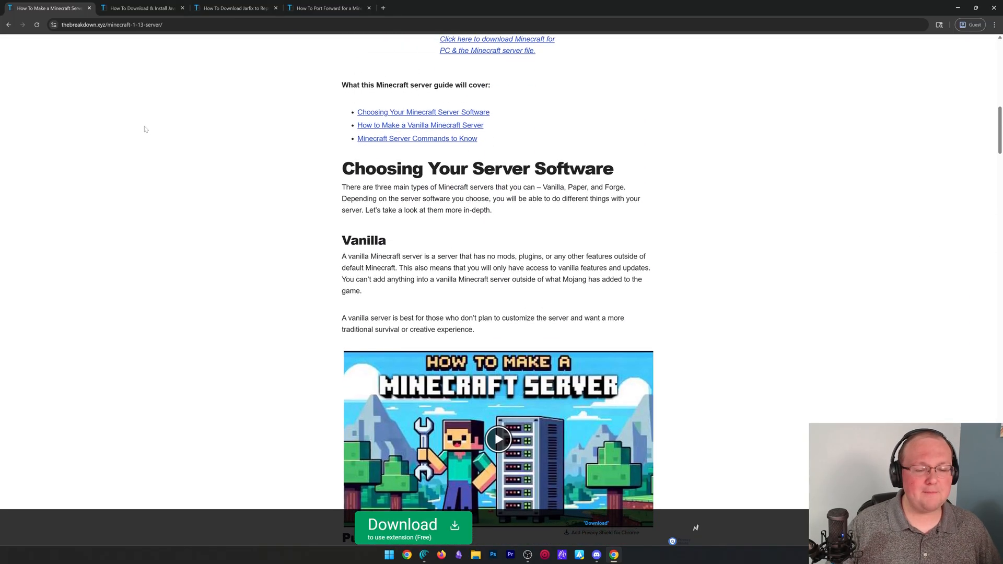
scroll("down", 3)
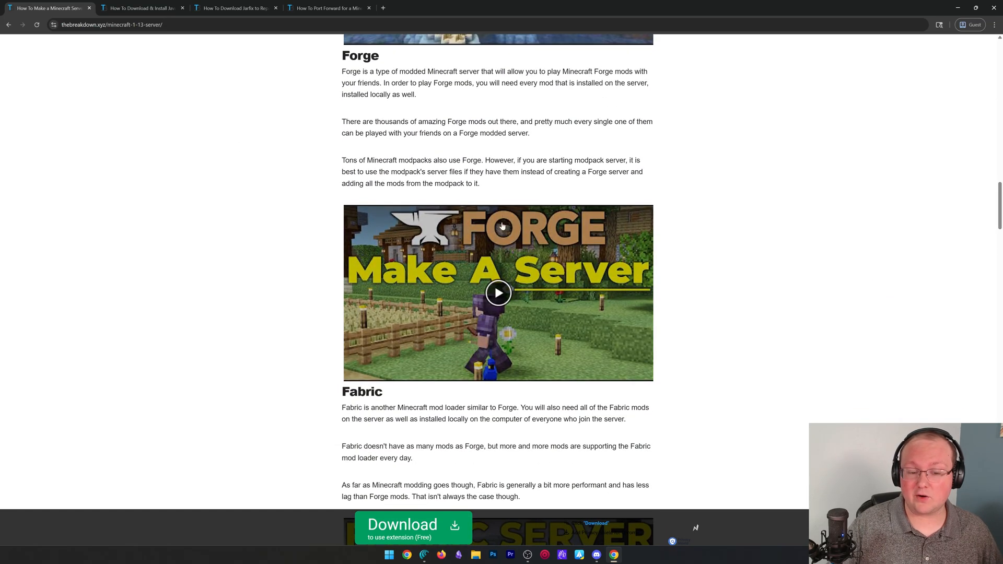
scroll("down", 3)
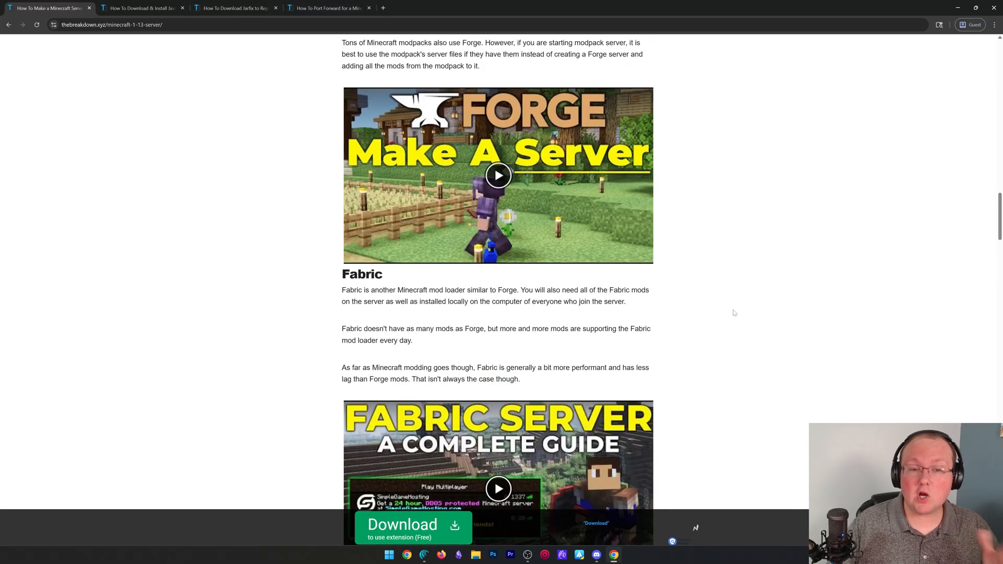
scroll("up", 3)
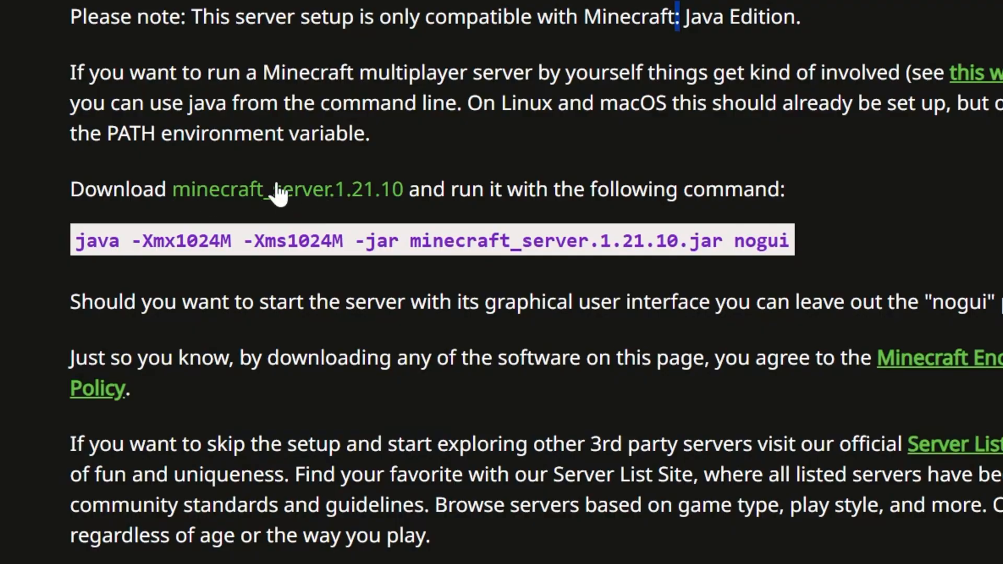
mouse_move(293, 211)
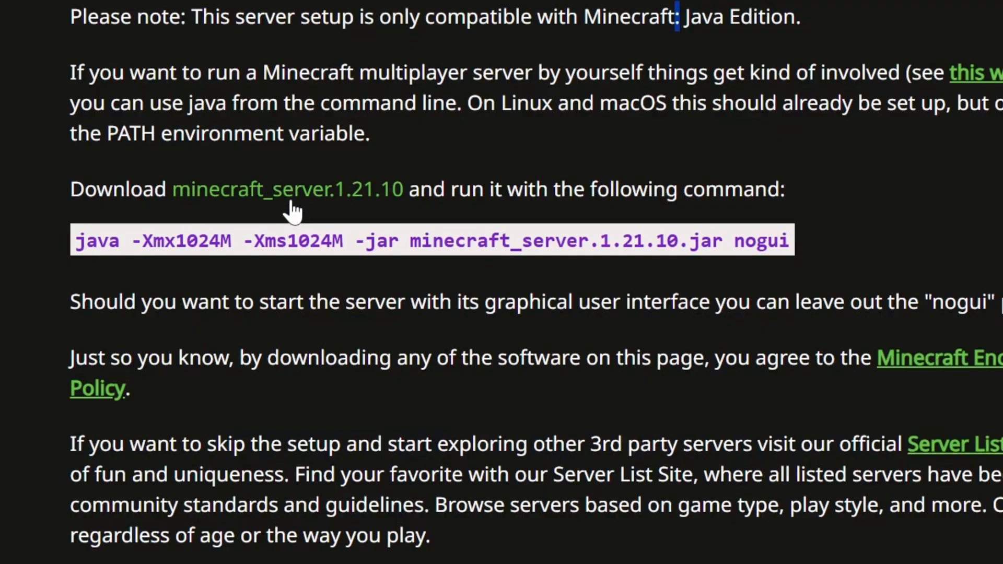
Download the minecraft_server.1.21.10 jar from the Minecraft.net server page
left_click(285, 189)
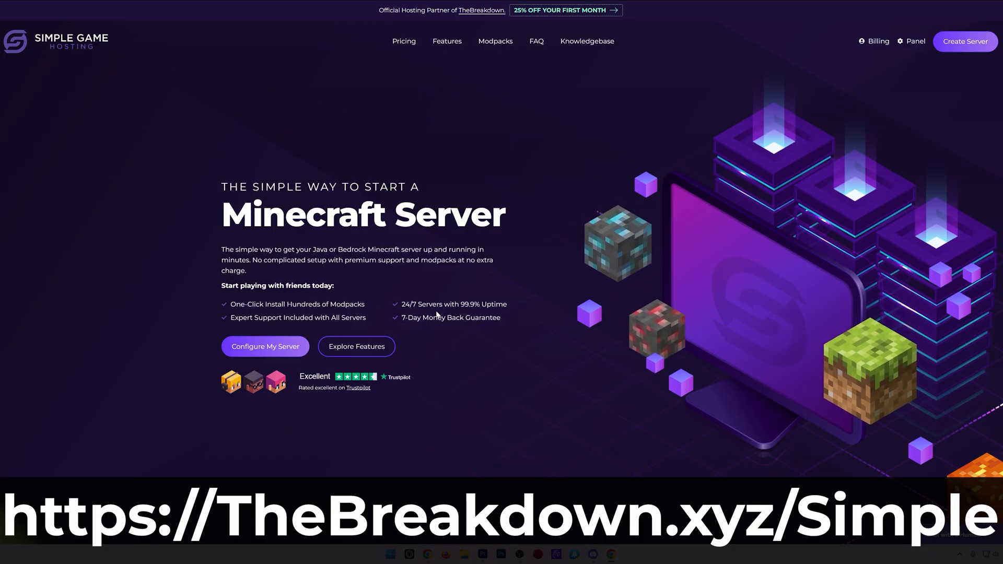
scroll("down", 3)
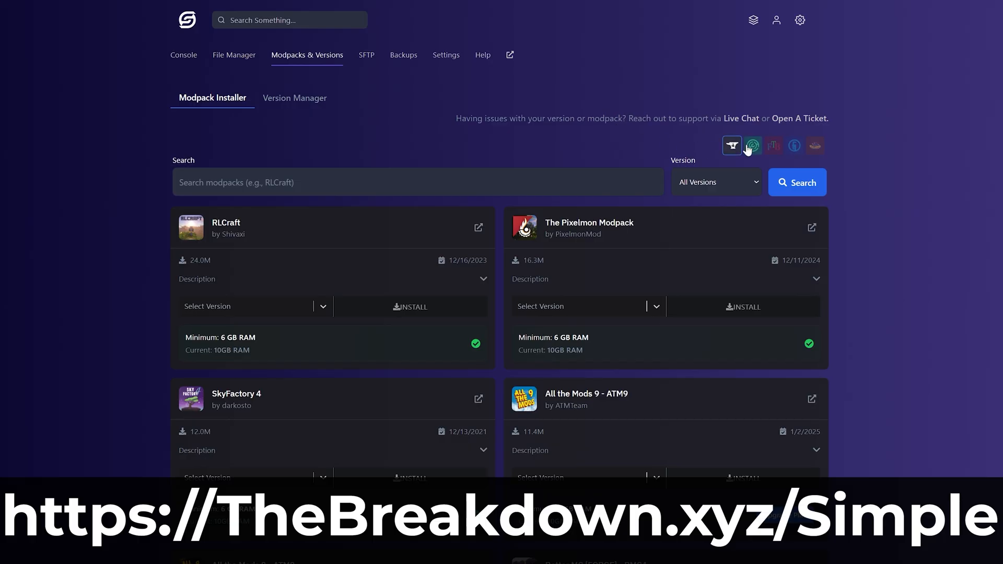
left_click(773, 145)
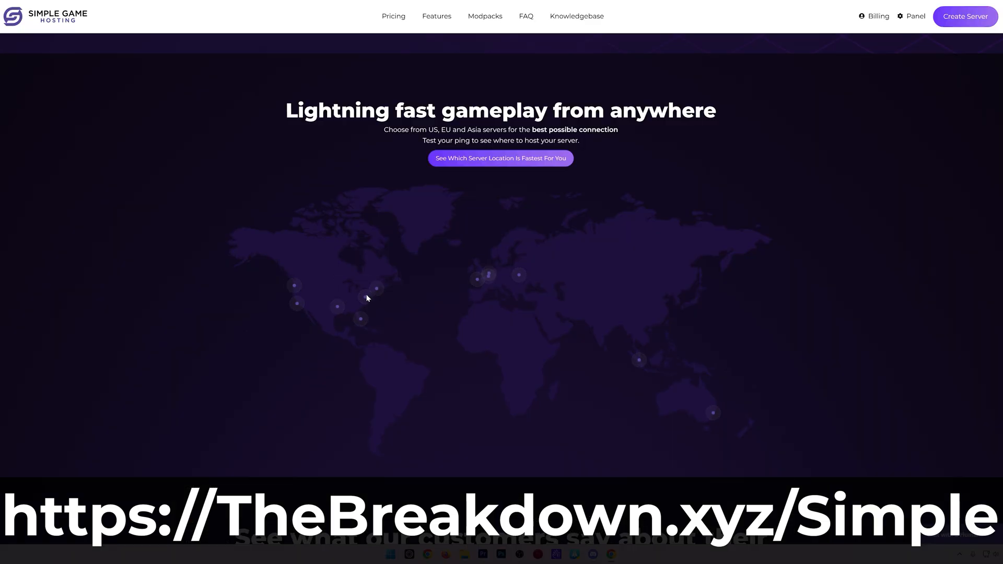
mouse_move(360, 319)
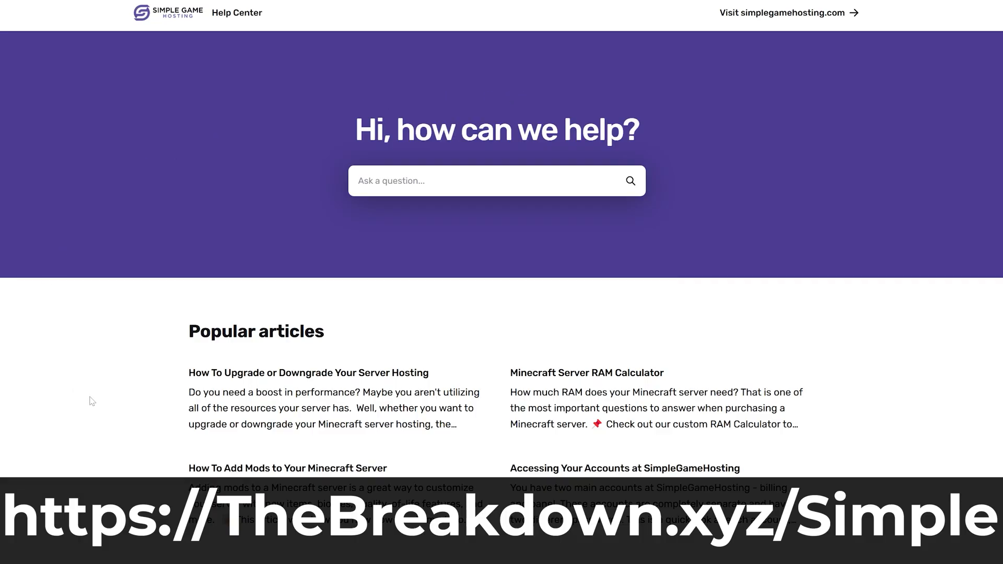
scroll("down", 3)
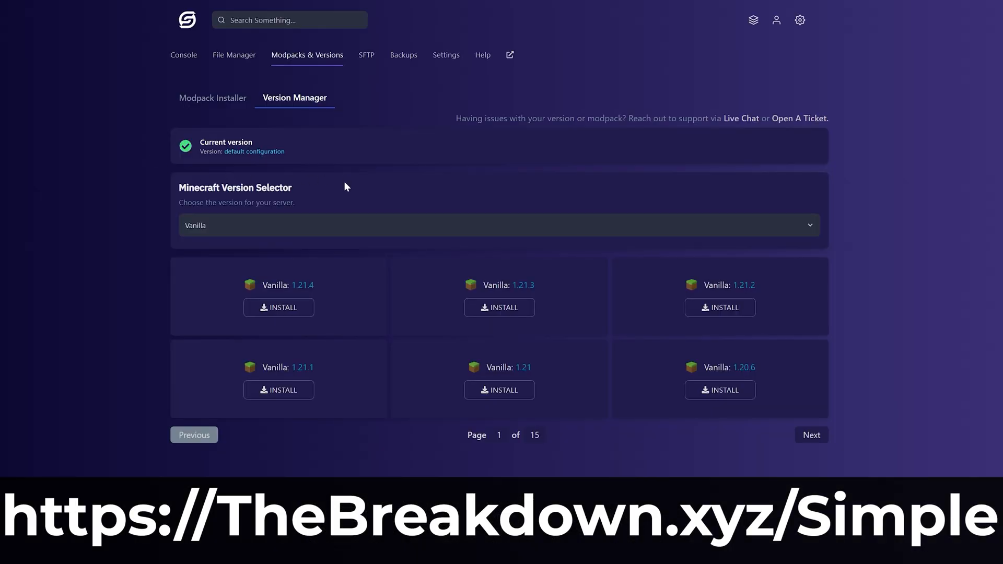
left_click(499, 225)
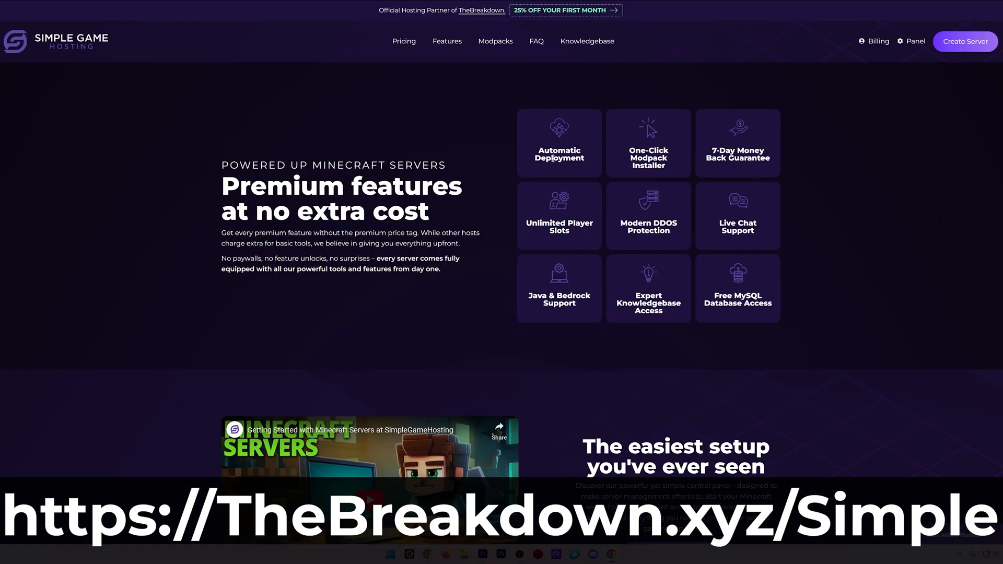
scroll("down", 3)
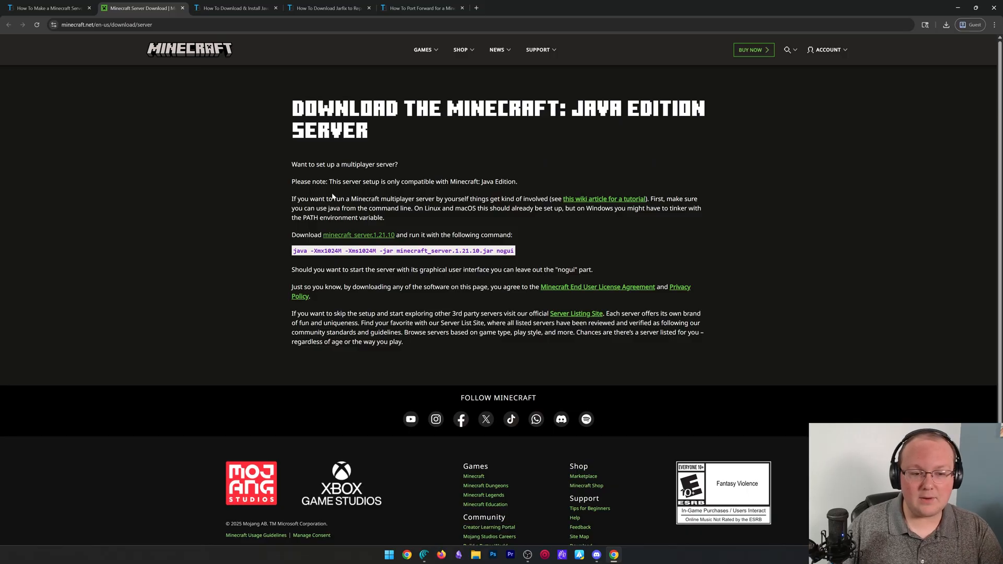
Bring up File Explorer at the Downloads folder holding the server jar
left_click(236, 8)
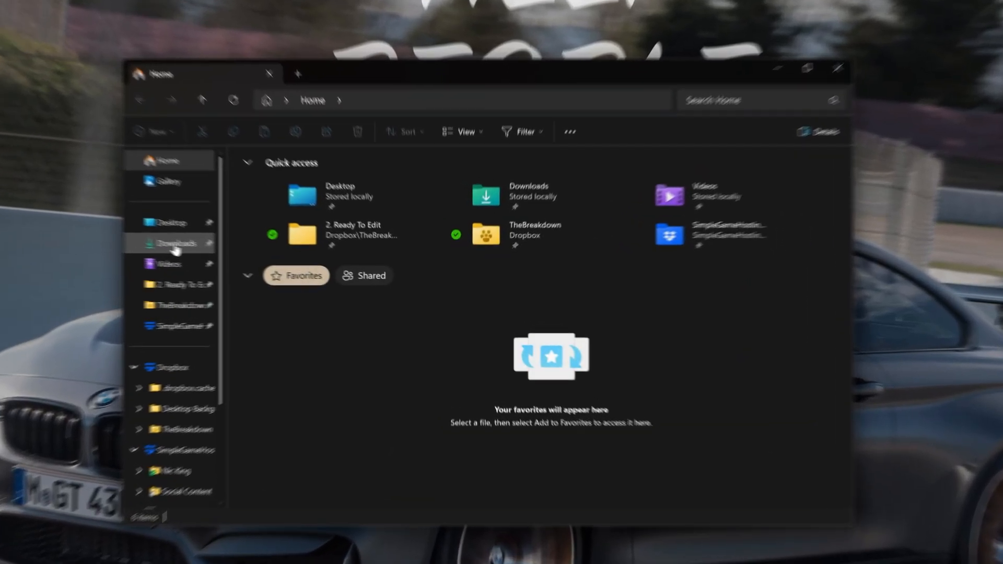
left_click(178, 243)
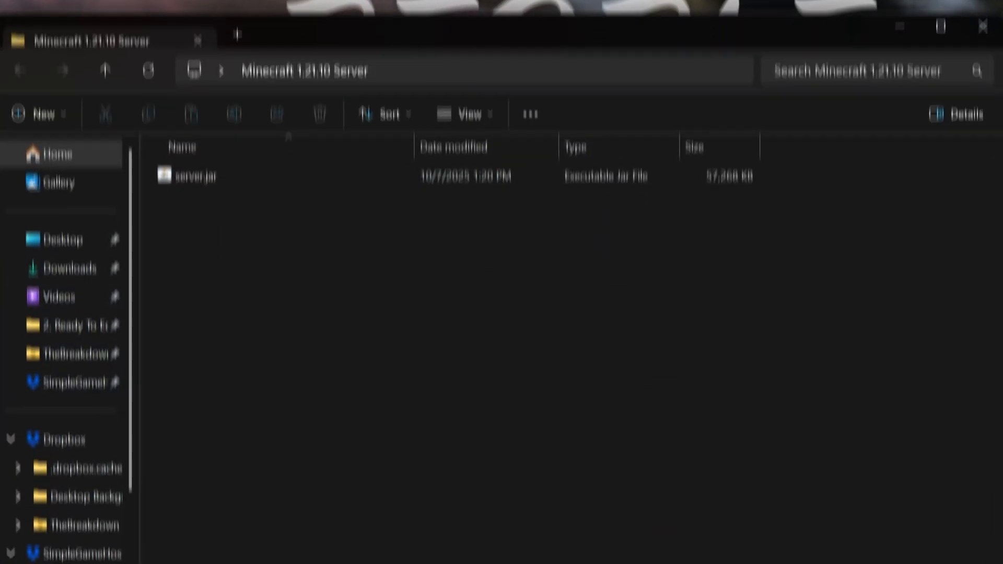
mouse_move(211, 131)
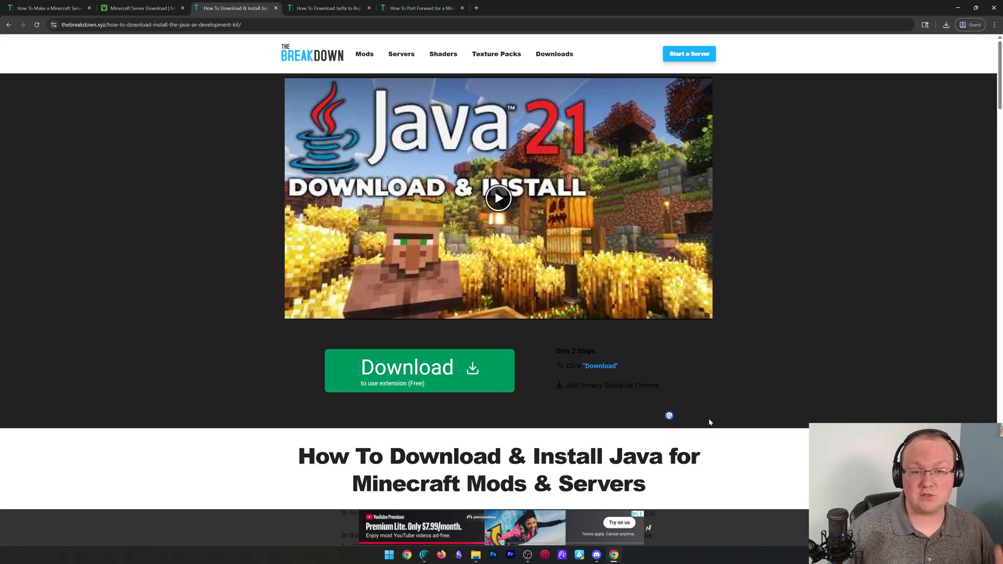
mouse_move(802, 392)
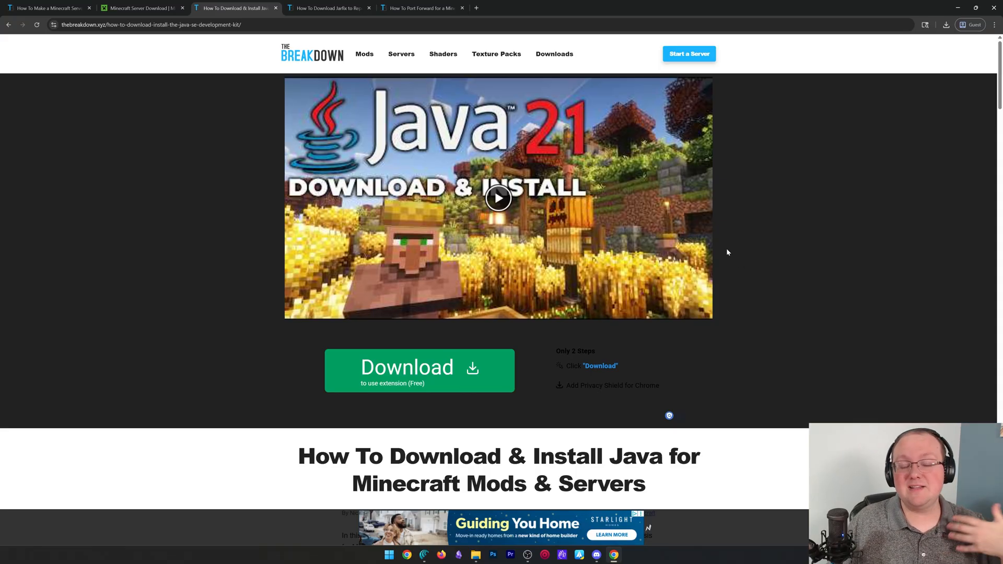
Scroll to the JDK 21 Windows table with x64 archive, installer and MSI
scroll("down", 3)
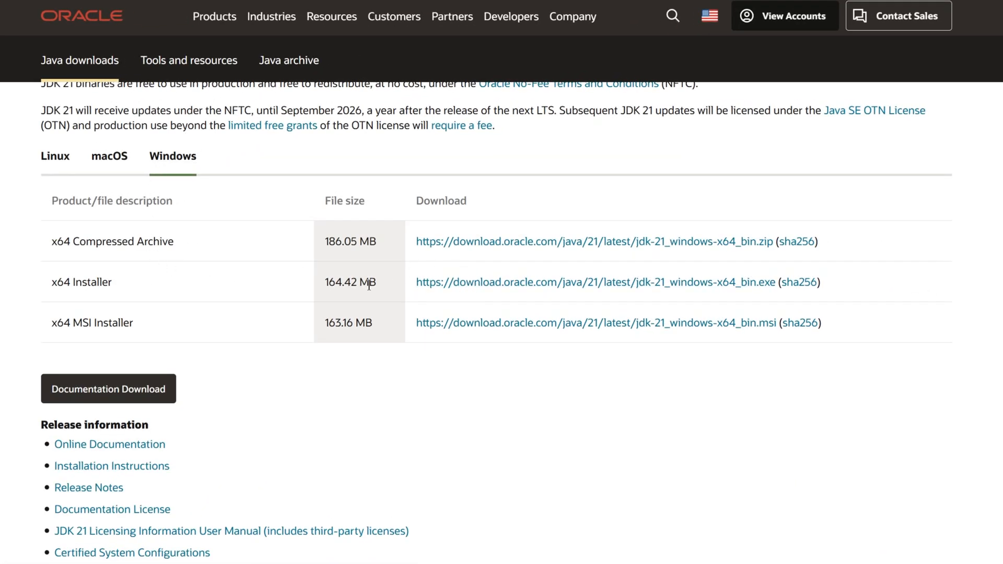
mouse_move(554, 282)
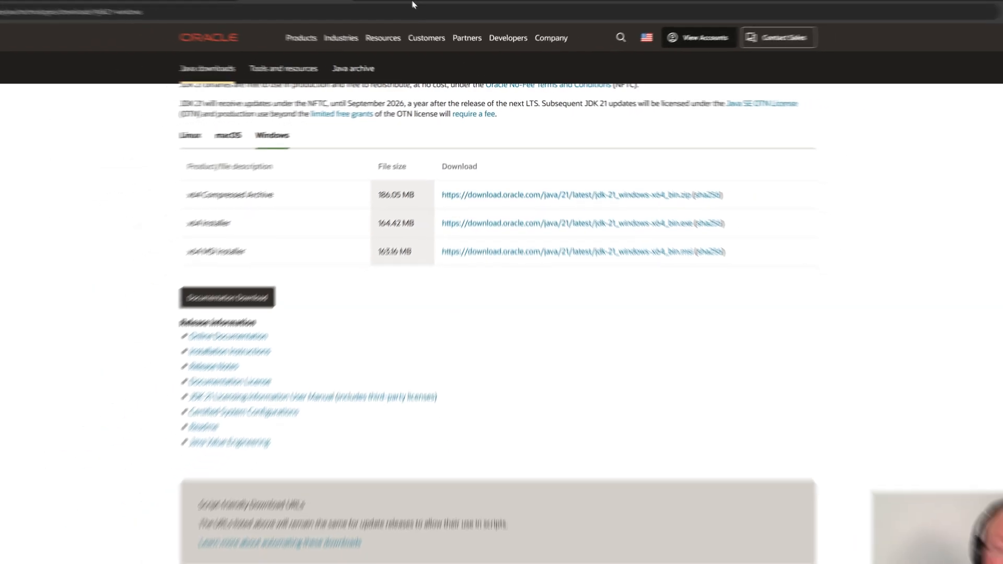
Read down the How To Download Jarfix article, then move to the port forwarding guide
left_click(423, 8)
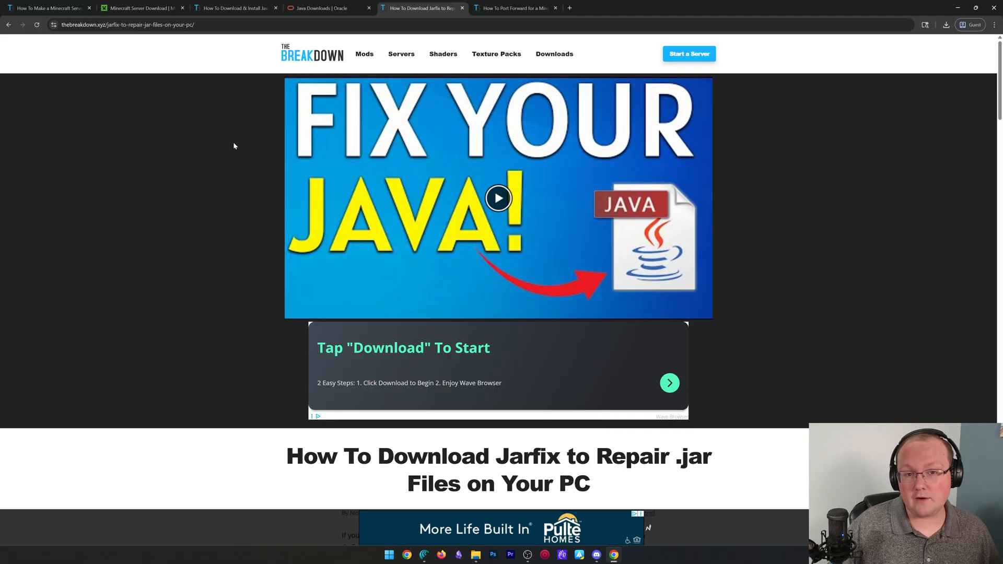
scroll("down", 3)
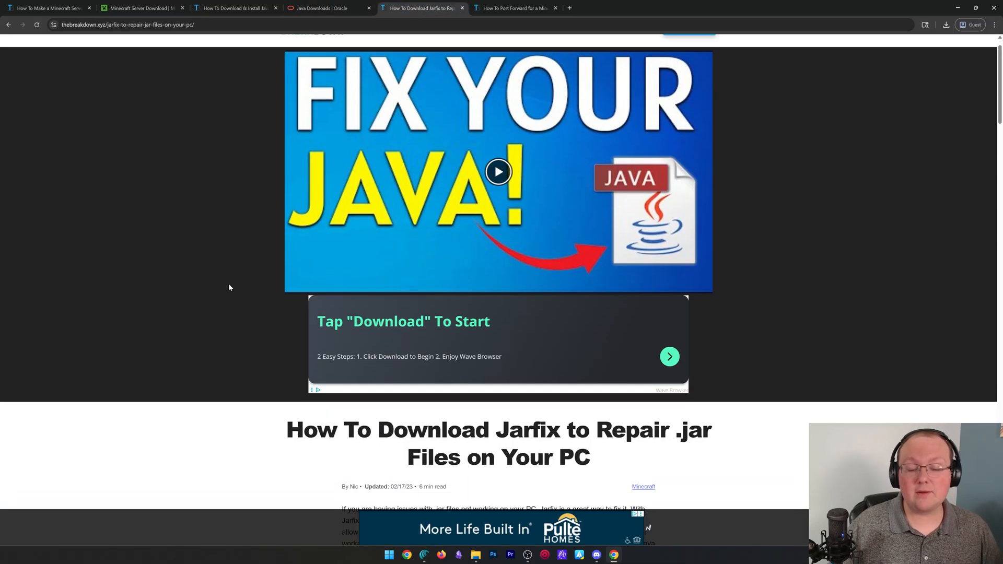
scroll("down", 3)
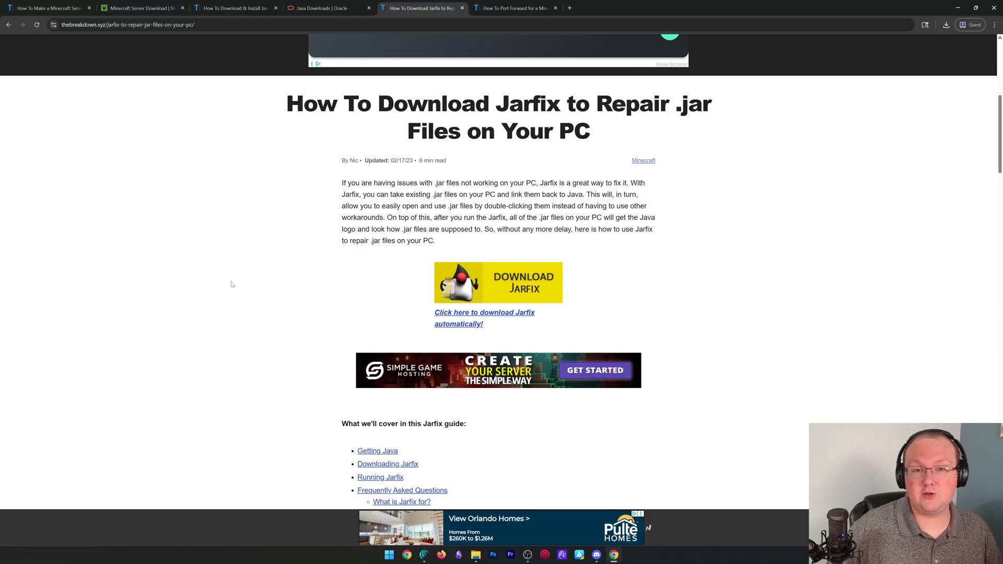
left_click(515, 8)
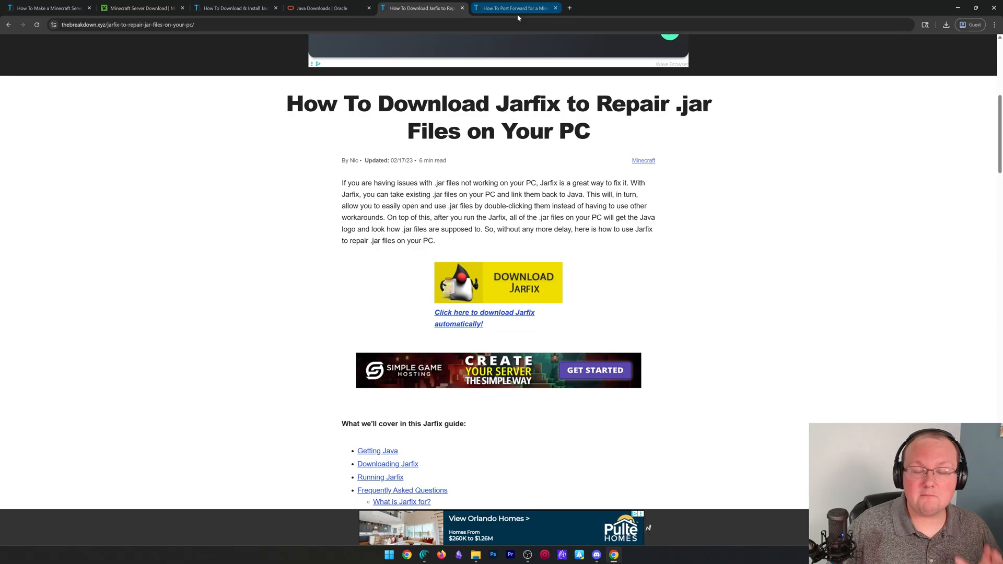
left_click(515, 8)
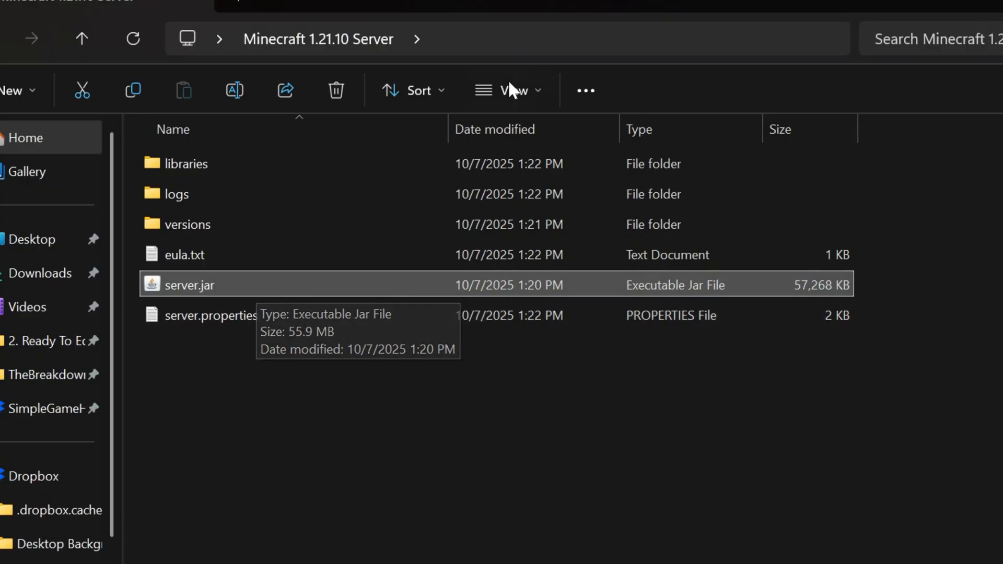
mouse_move(265, 278)
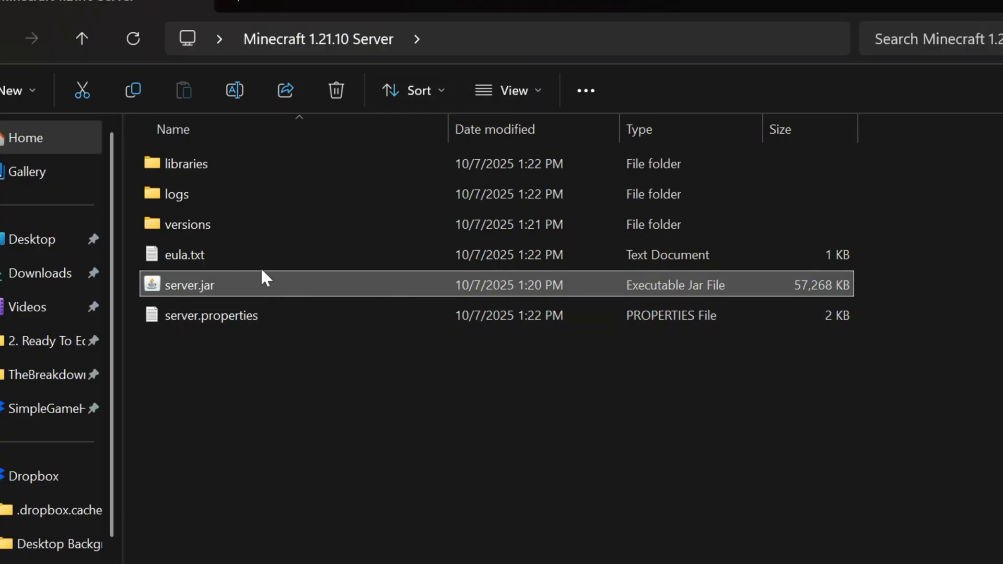
Change eula=false to eula=true in eula.txt and close Notepad
double_click(189, 285)
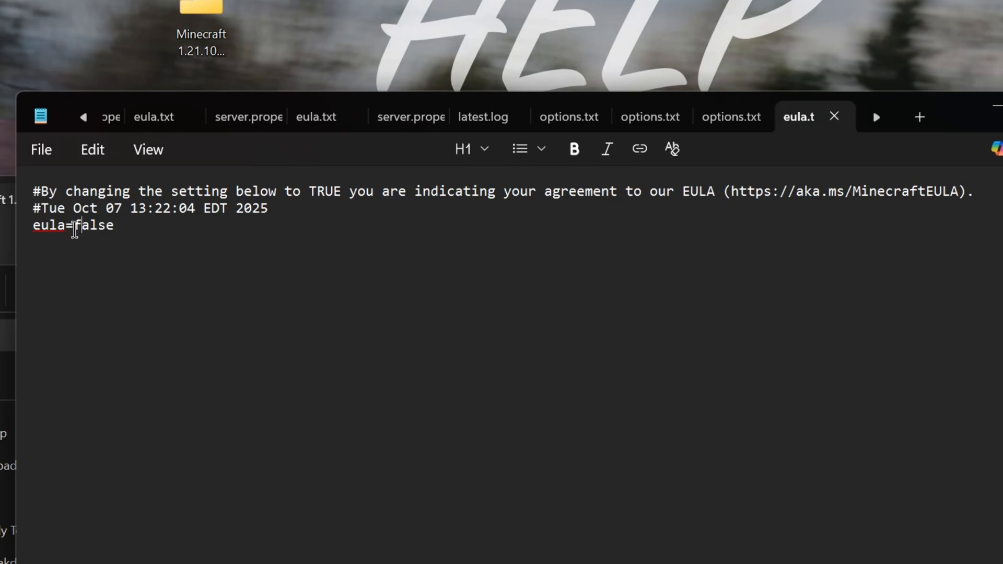
double_click(89, 225)
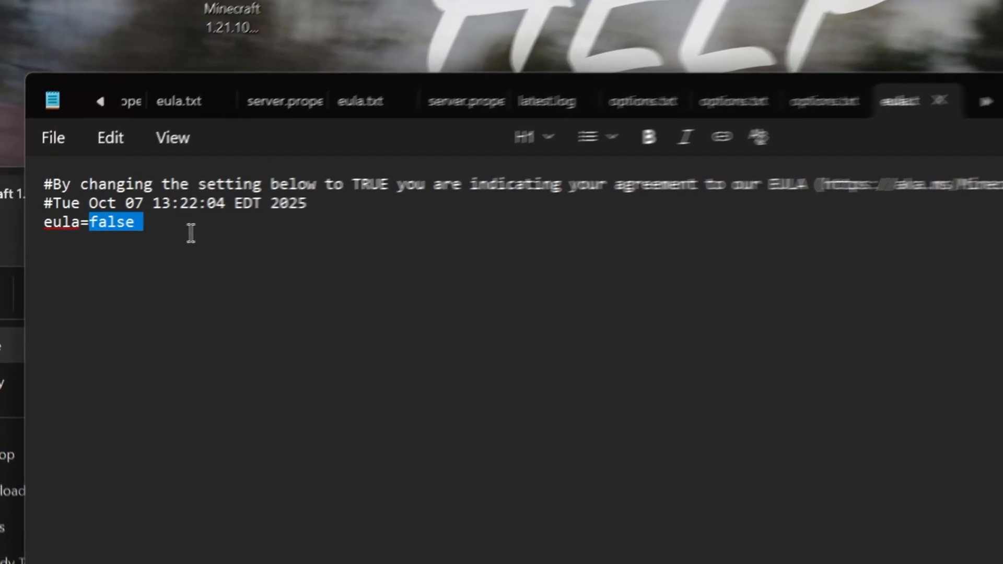
type("true")
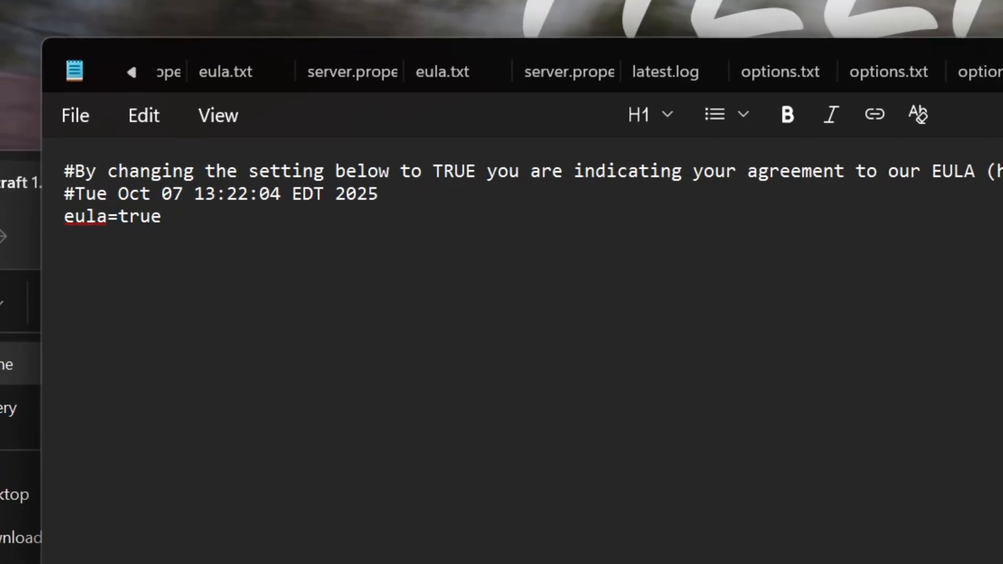
left_click(74, 116)
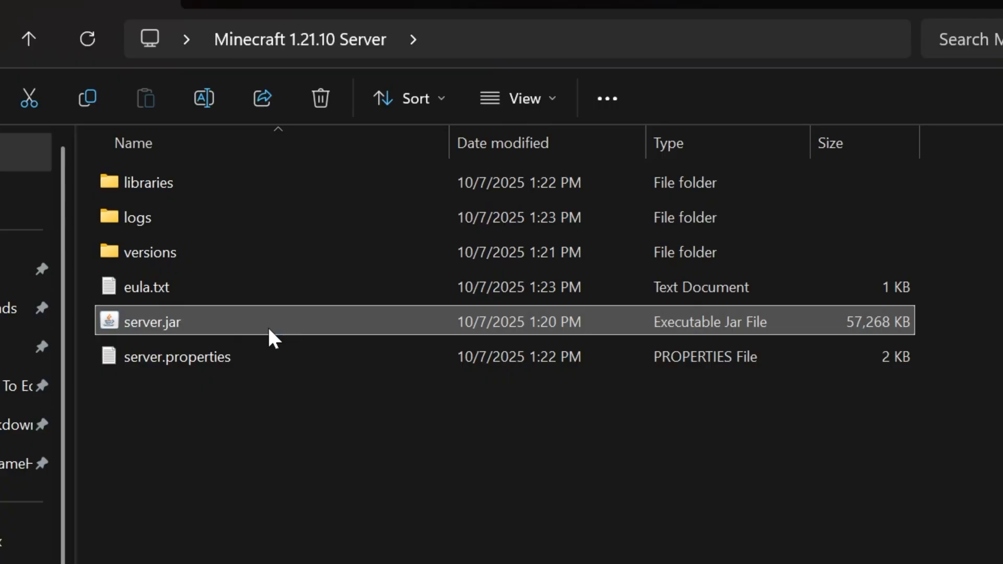
Launch server.jar, then return to the server folder and open server.properties
double_click(151, 322)
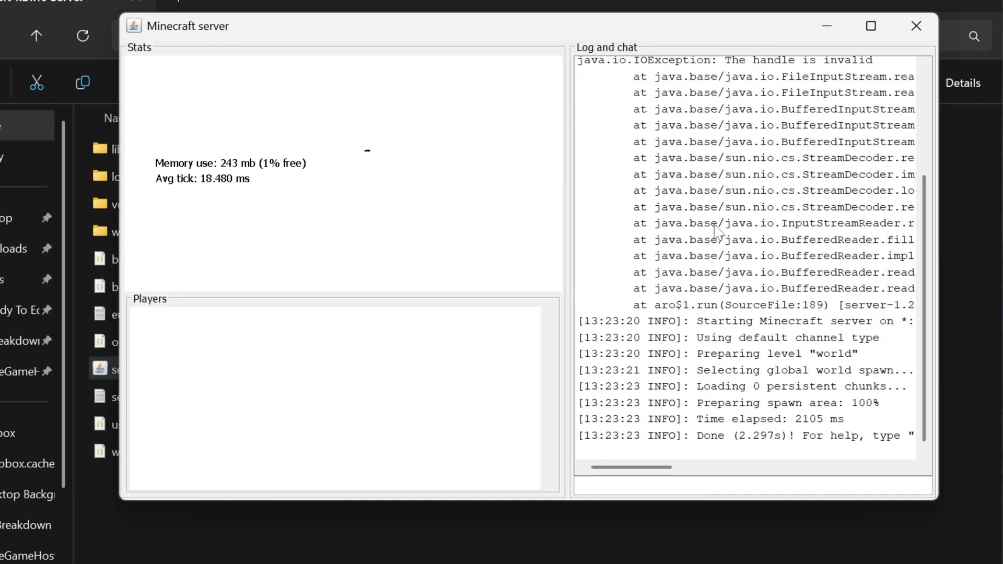
left_click(916, 26)
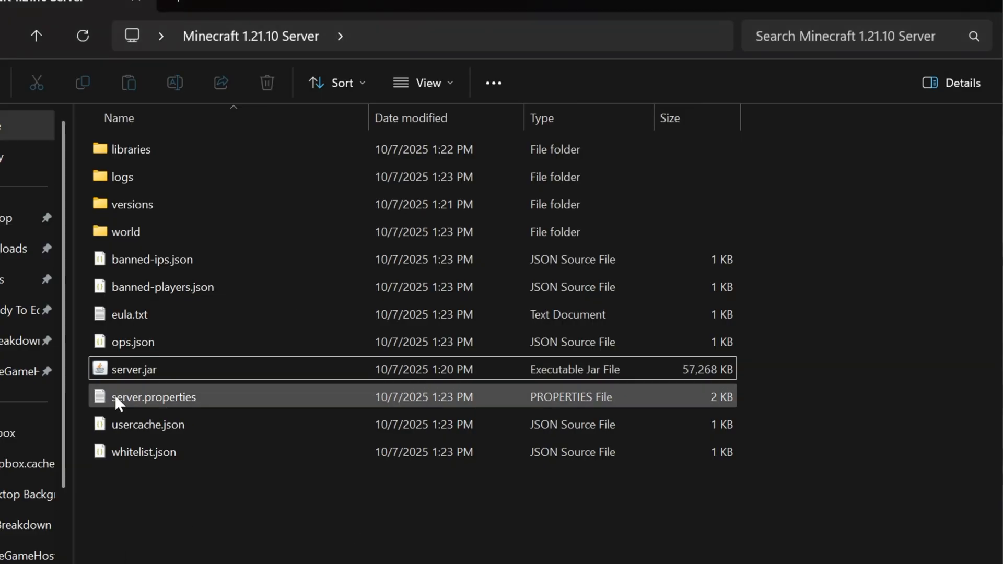
double_click(153, 396)
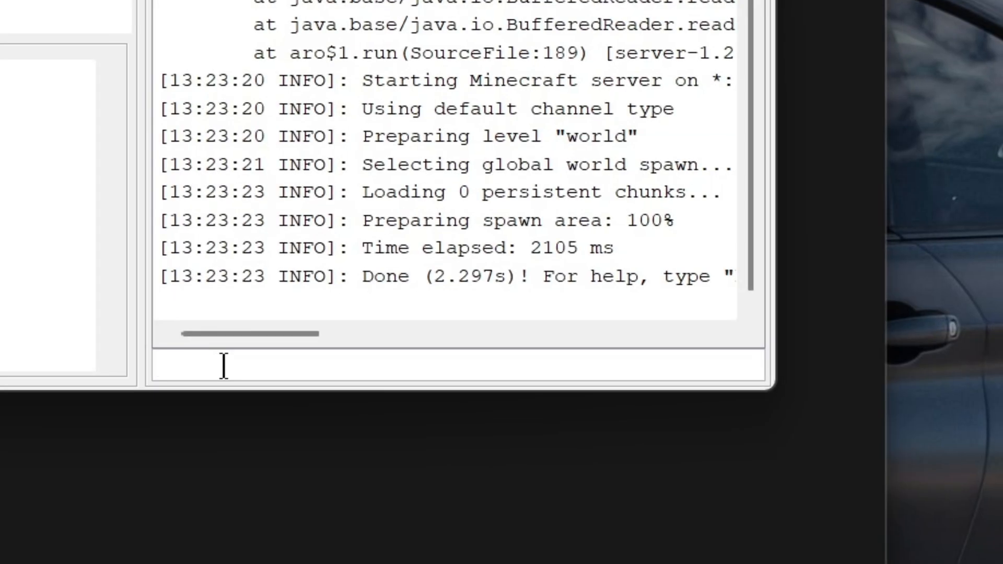
Run 'op NicsGame' in the server console
type("op")
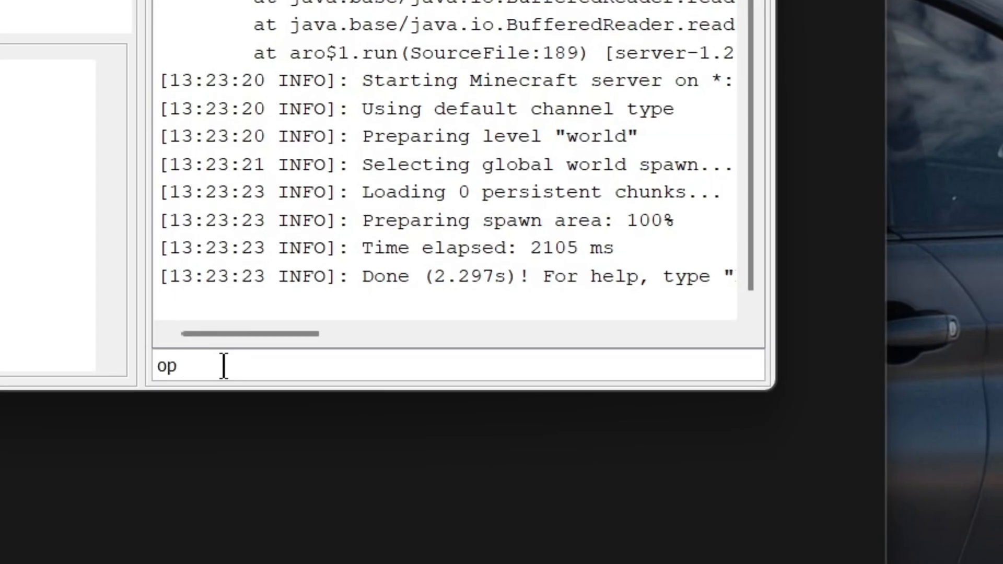
type("NicsGame")
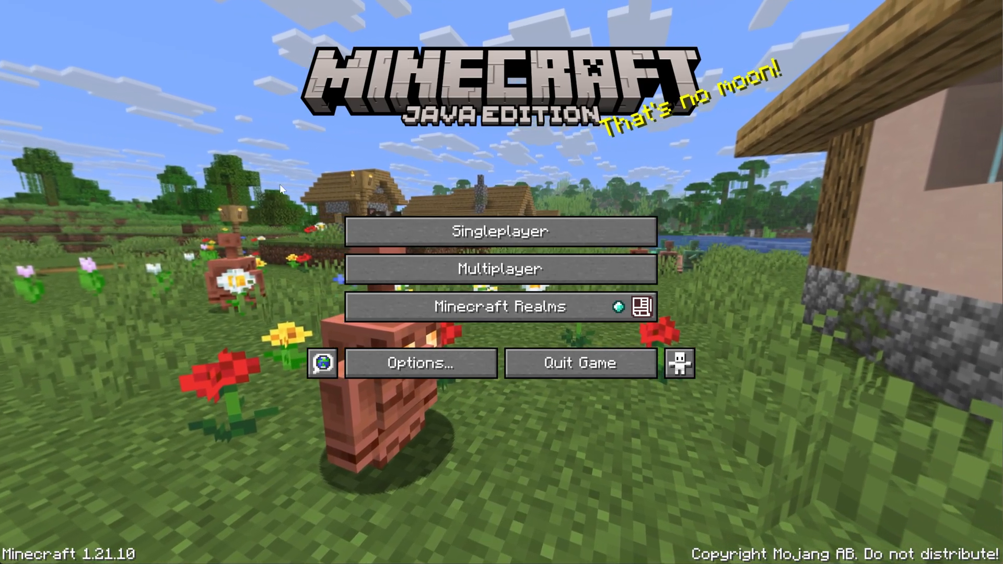
Add a Multiplayer server entry named 'Local Connection' with address localhost
left_click(501, 268)
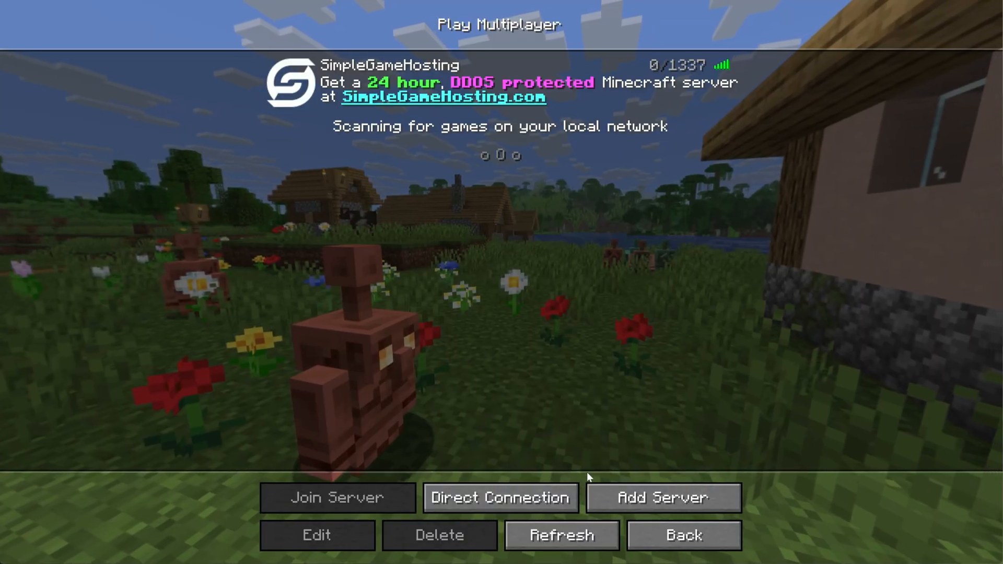
left_click(662, 498)
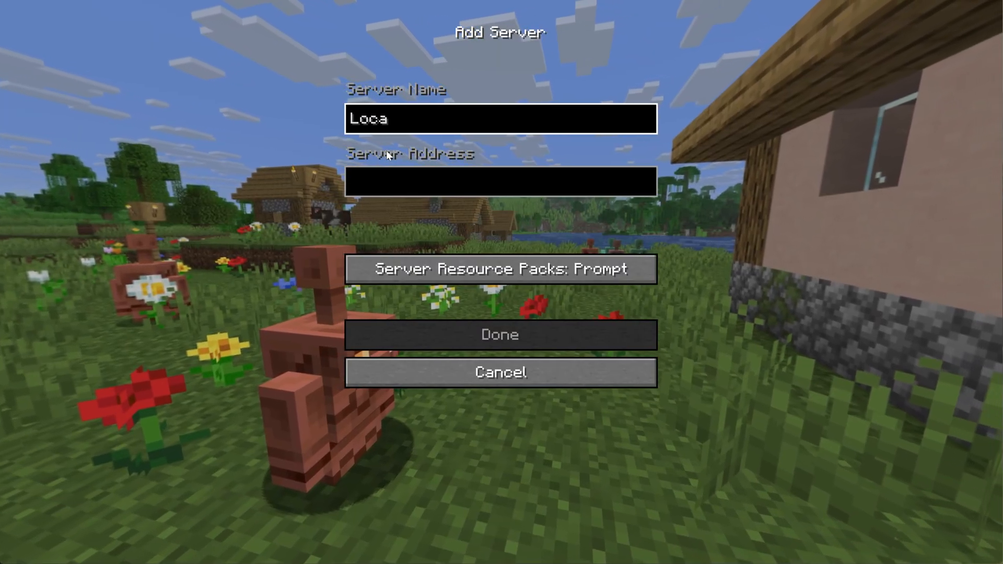
type("l Connection")
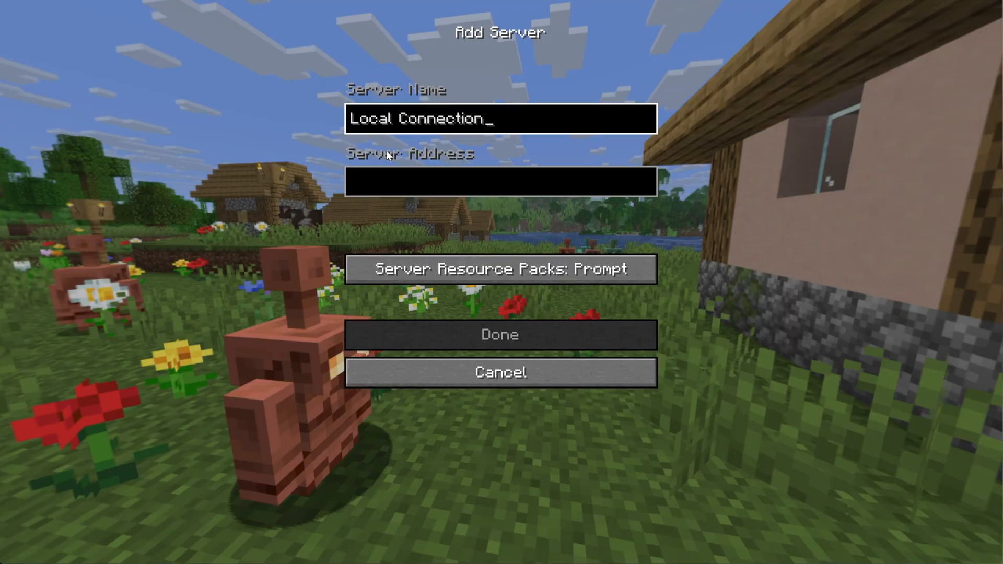
left_click(501, 181)
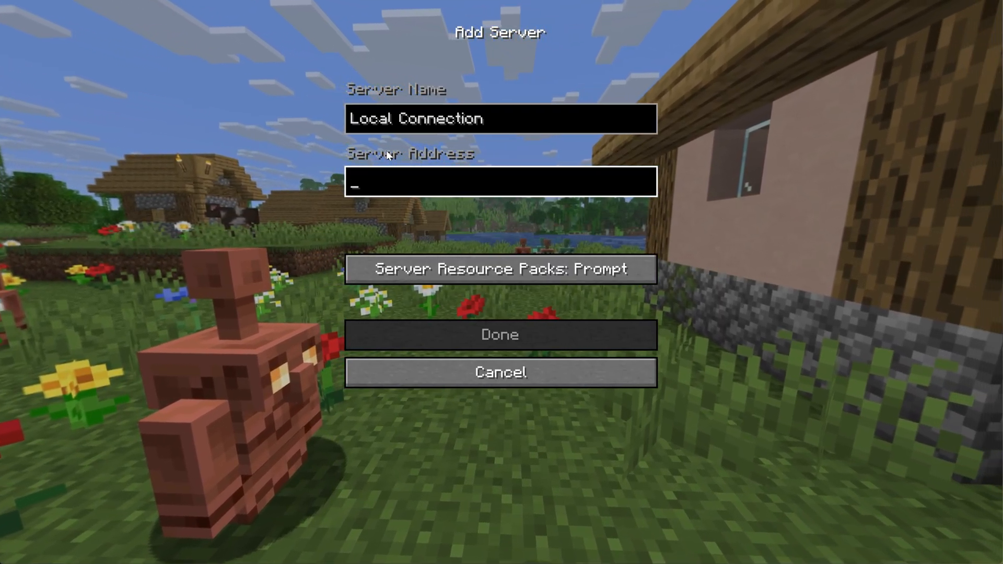
type("localh")
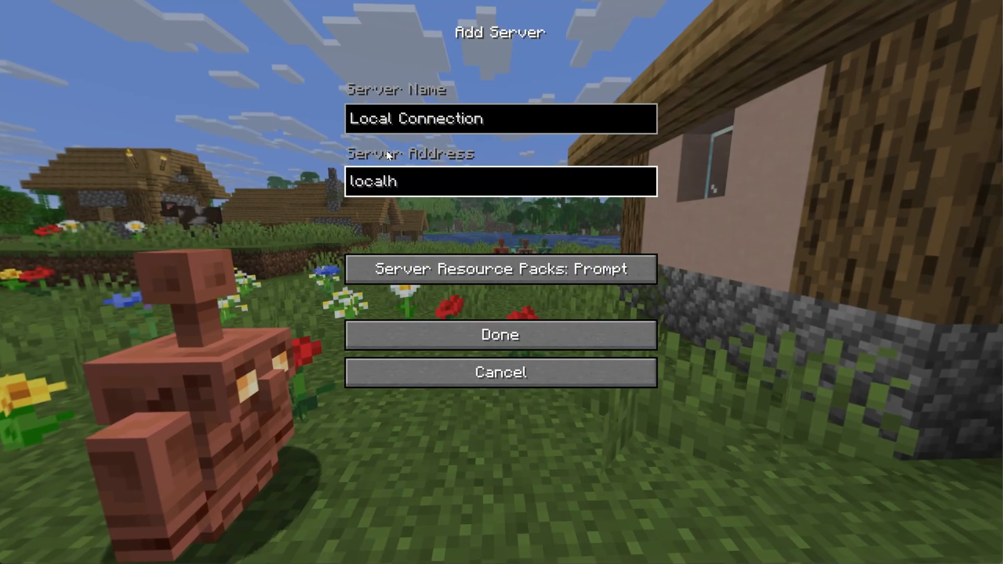
type("ost")
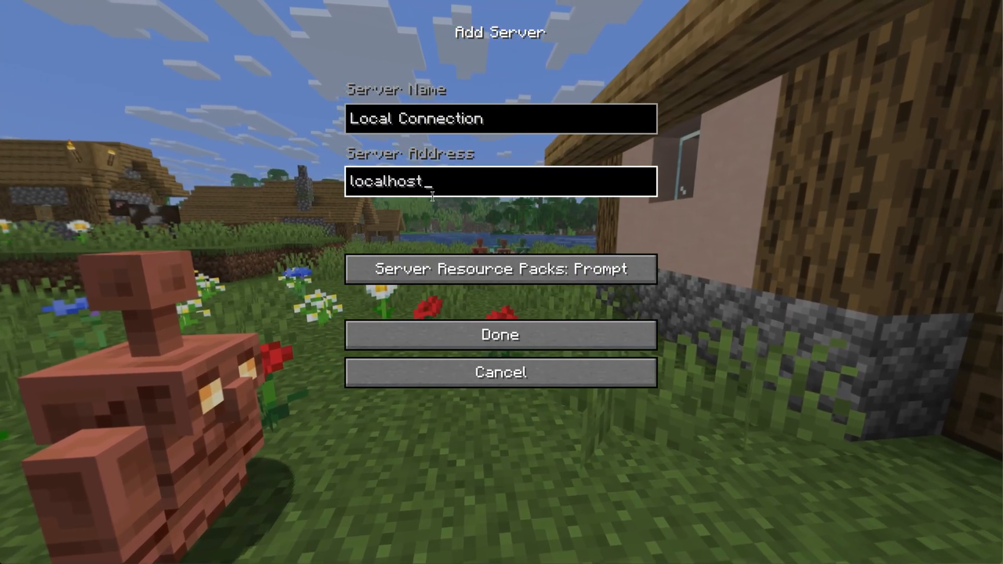
left_click(500, 335)
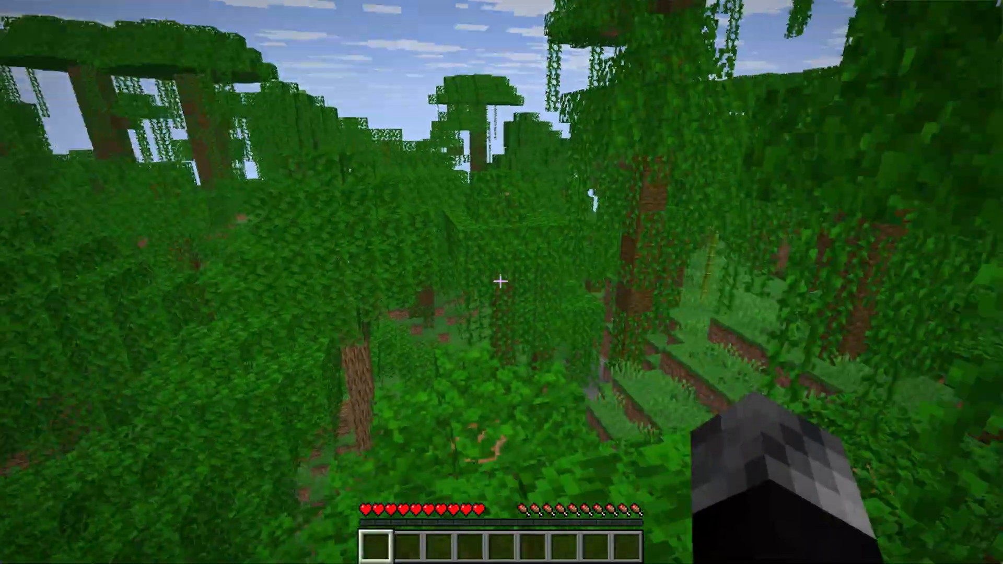
mouse_move(502, 282)
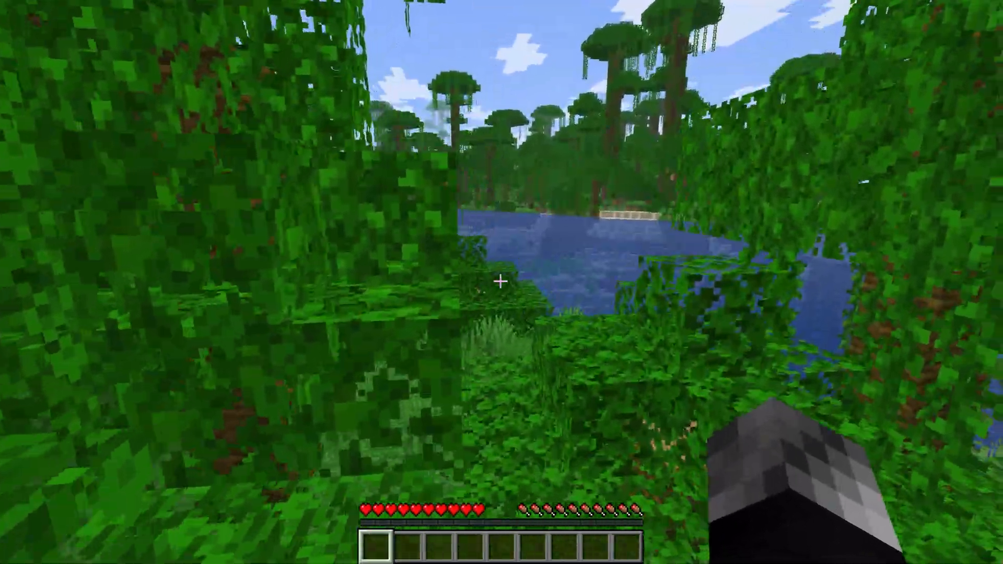
mouse_move(502, 283)
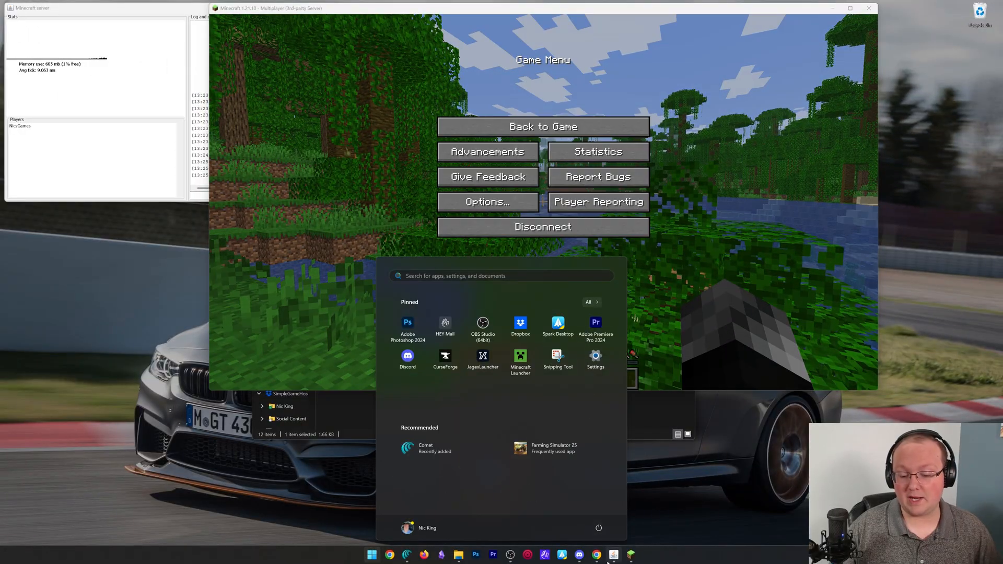
Switch to Chrome's How To Port Forward for a Minecraft Server tab
left_click(596, 555)
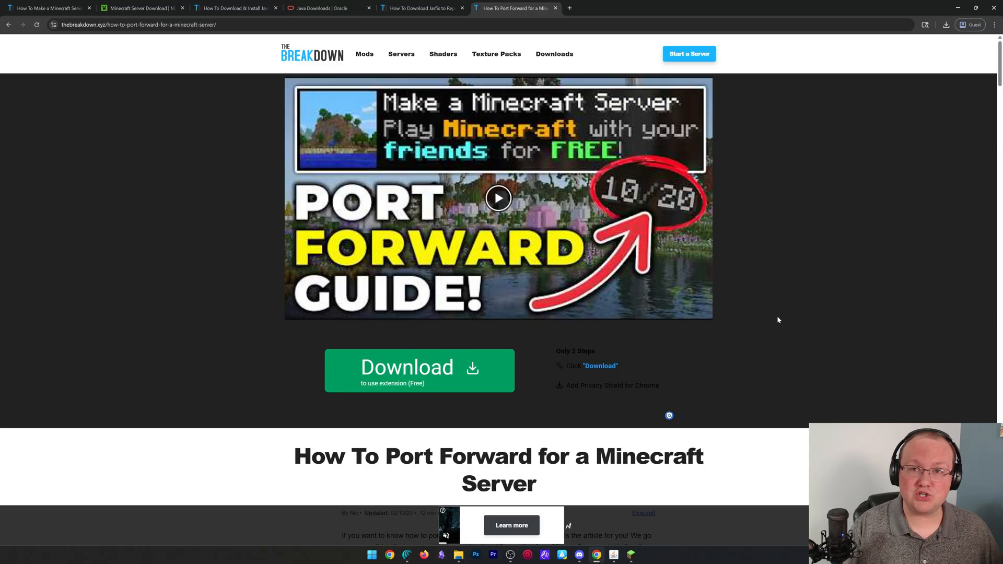
mouse_move(676, 209)
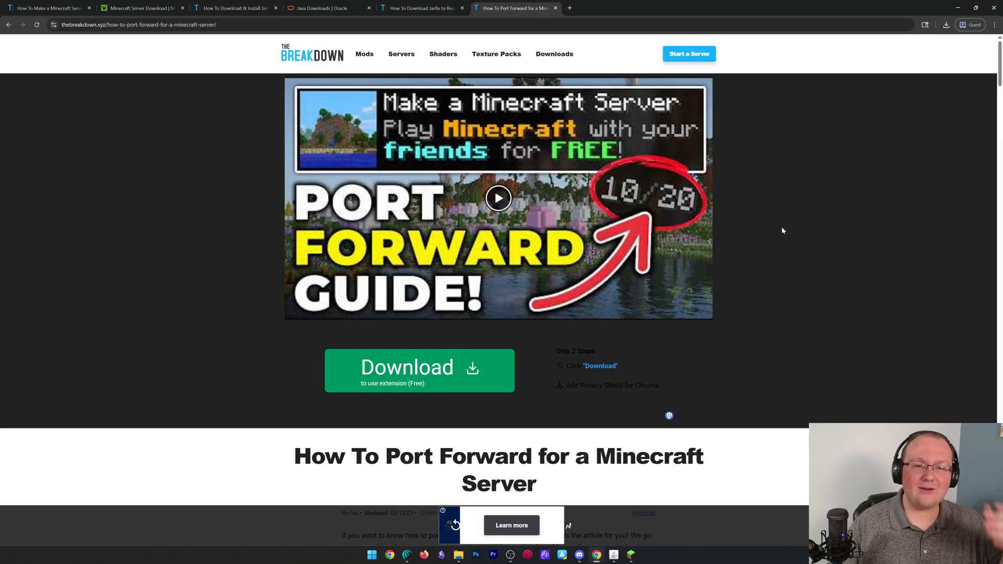
mouse_move(879, 55)
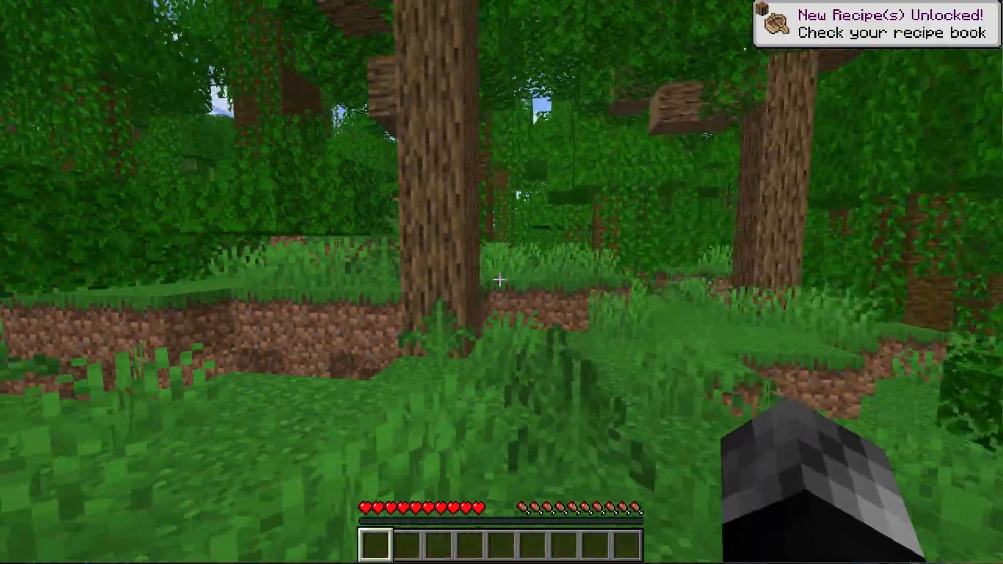
mouse_move(502, 282)
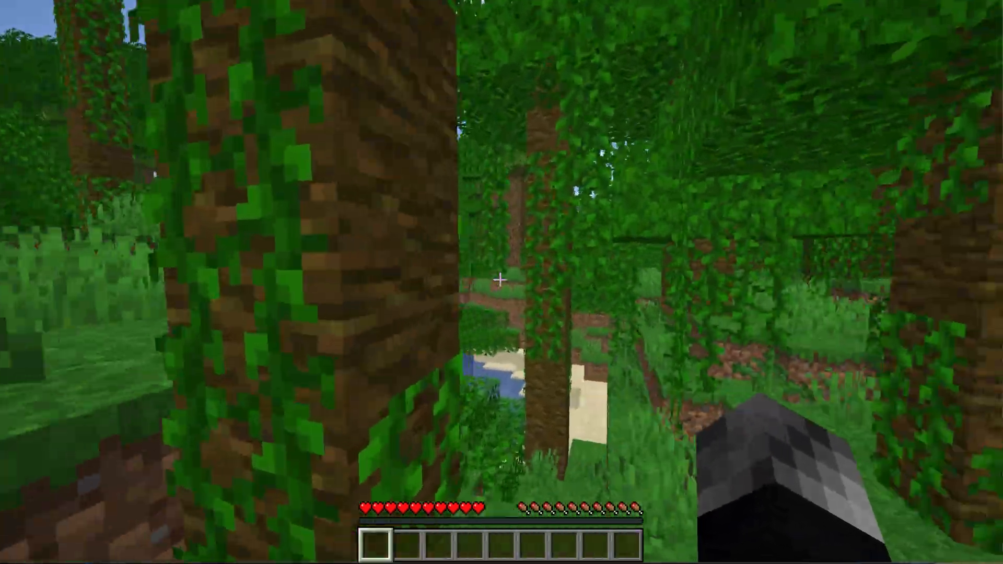